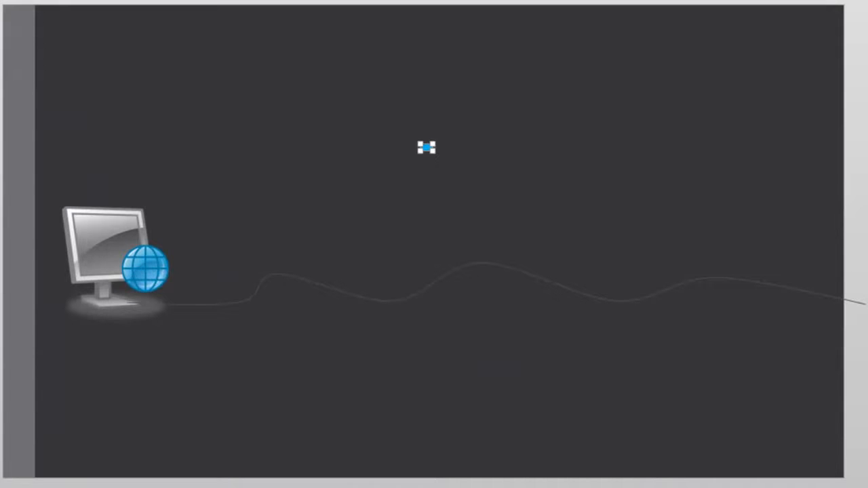
mouse_move(404, 305)
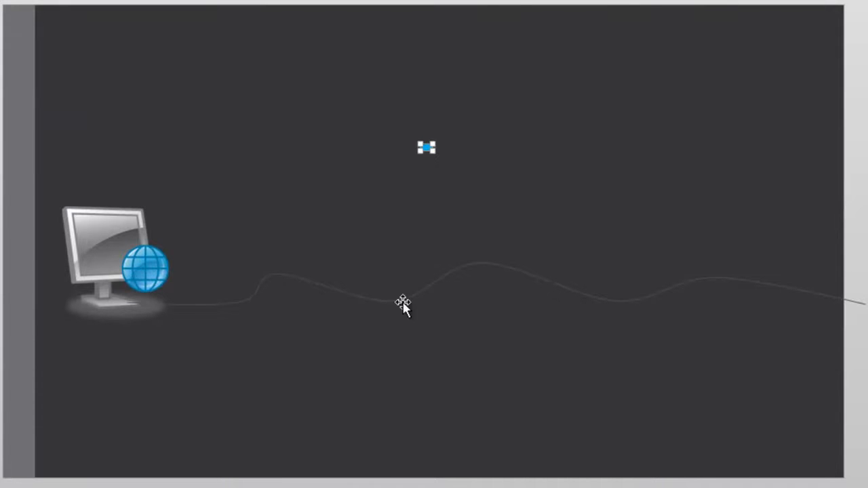
mouse_move(853, 304)
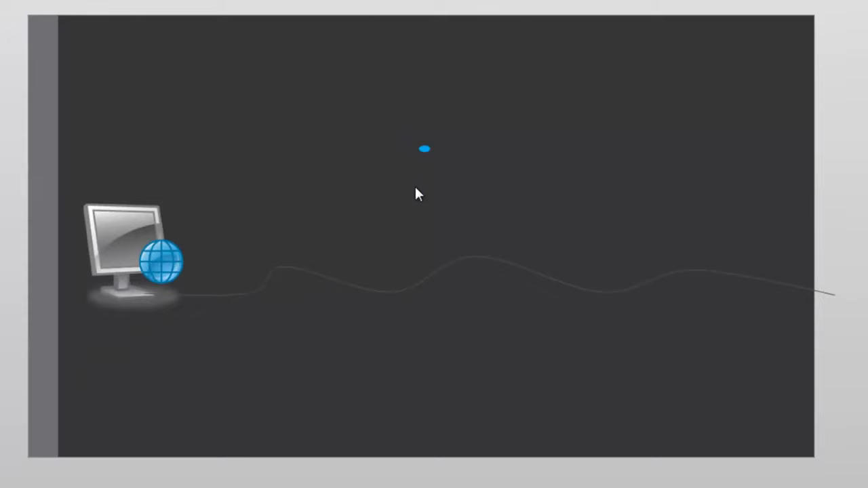
mouse_move(423, 202)
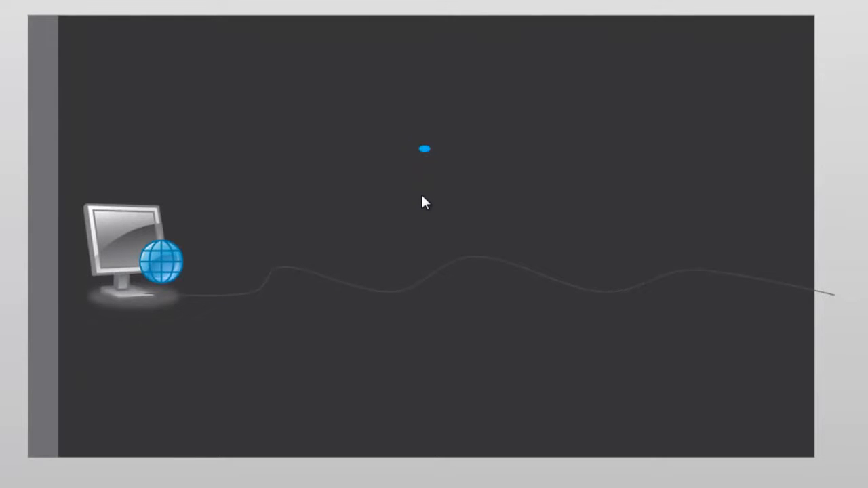
mouse_move(426, 177)
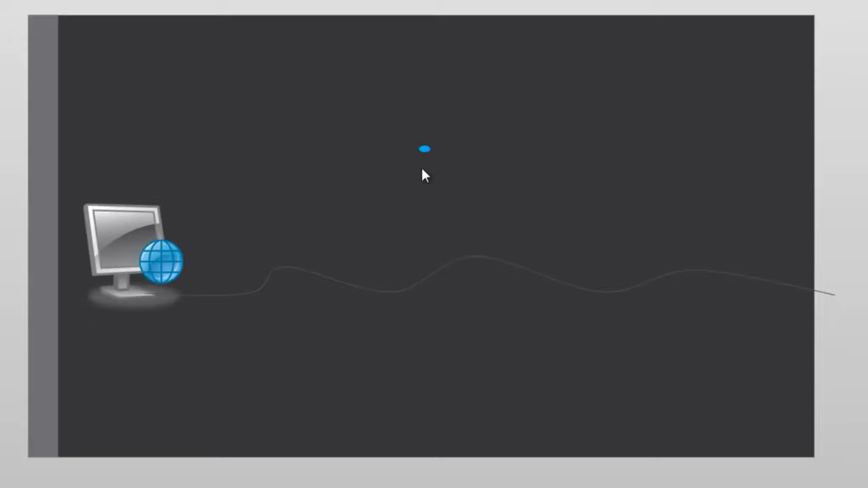
mouse_move(501, 206)
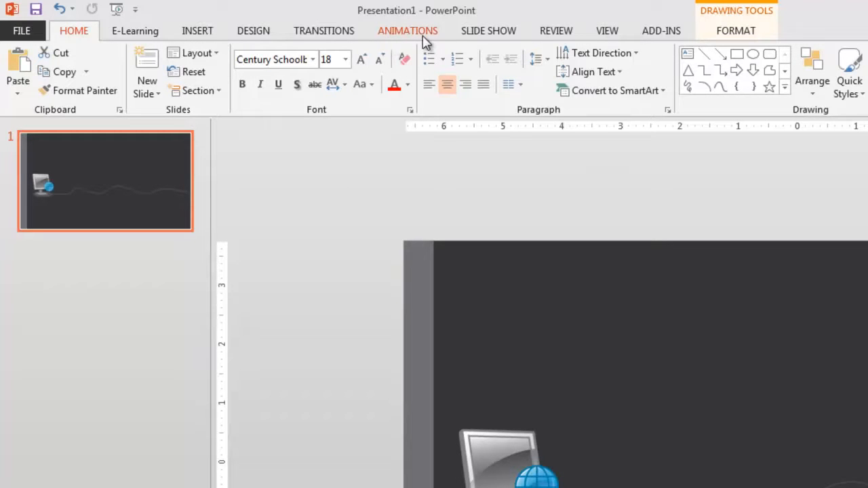
Choose the Custom Path motion effect for the blue oval from the Animations gallery.
left_click(407, 30)
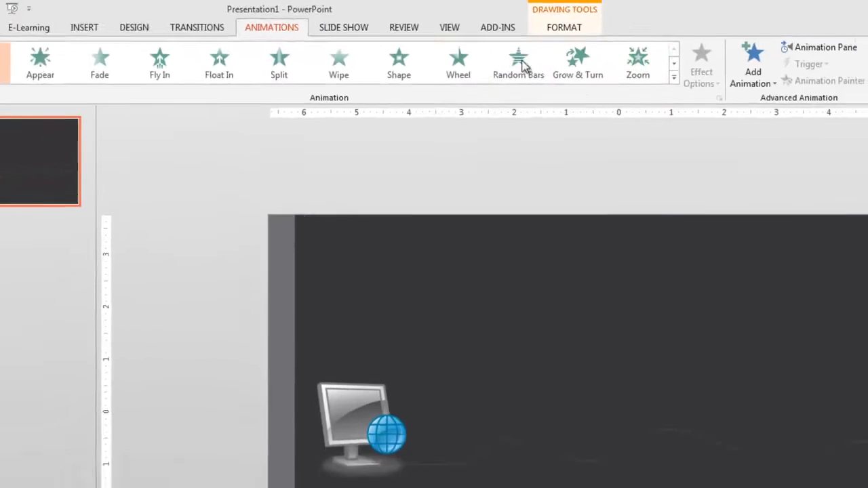
left_click(673, 76)
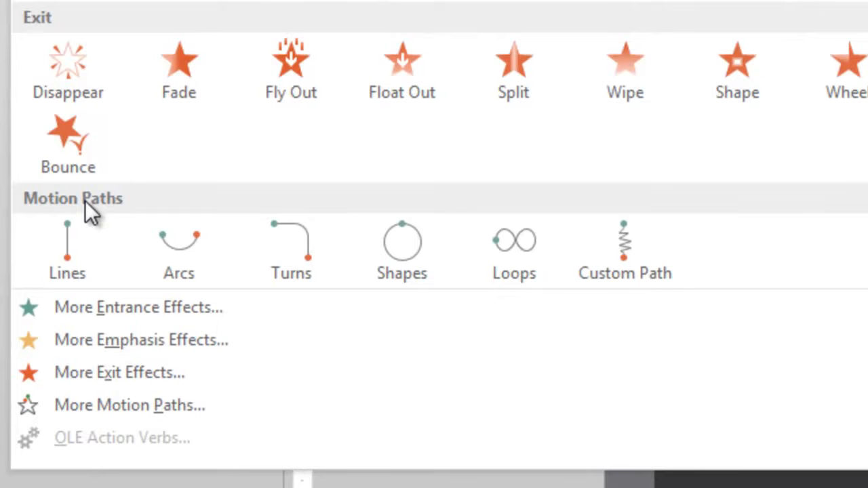
mouse_move(623, 258)
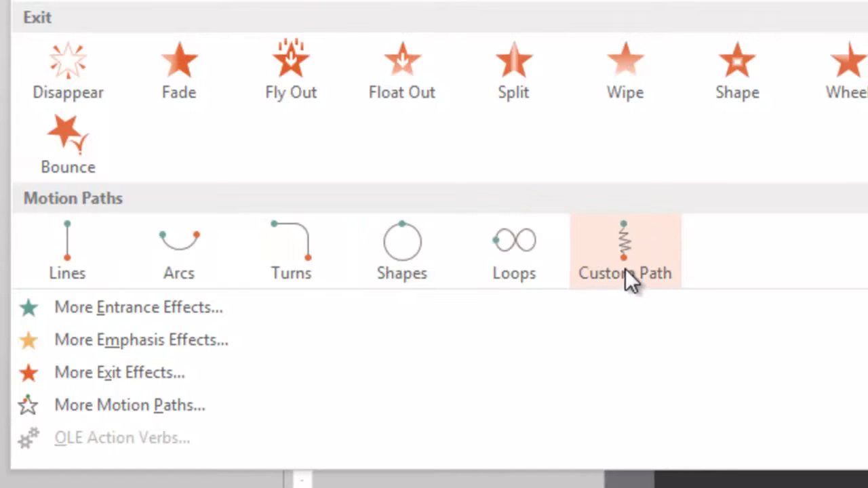
left_click(624, 251)
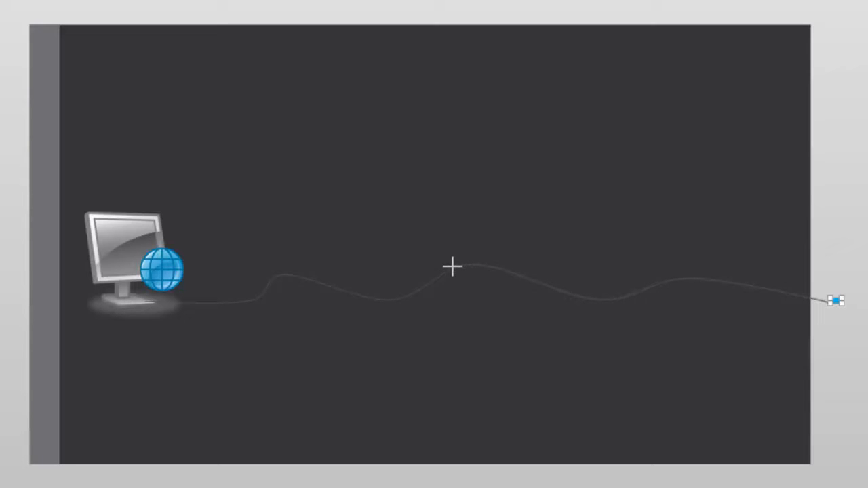
mouse_move(403, 295)
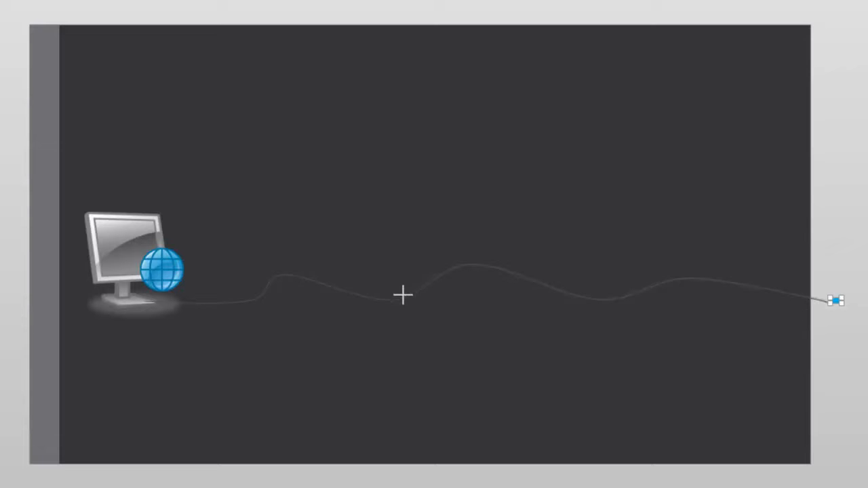
mouse_move(338, 292)
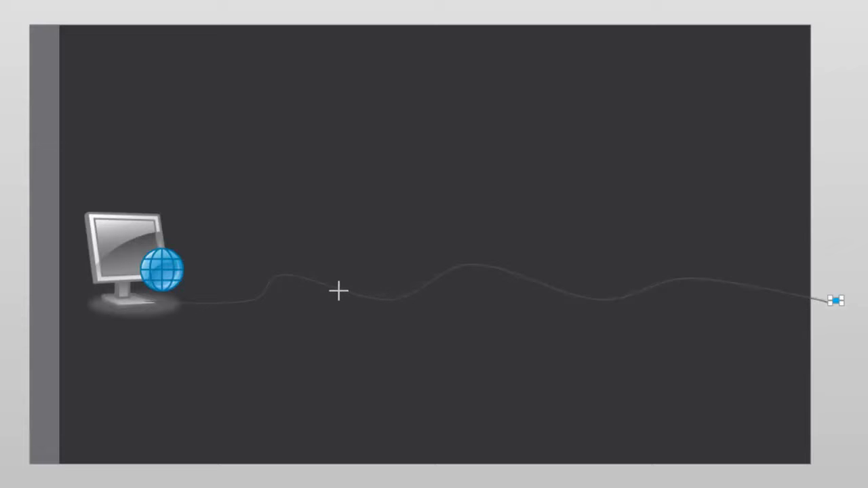
mouse_move(249, 298)
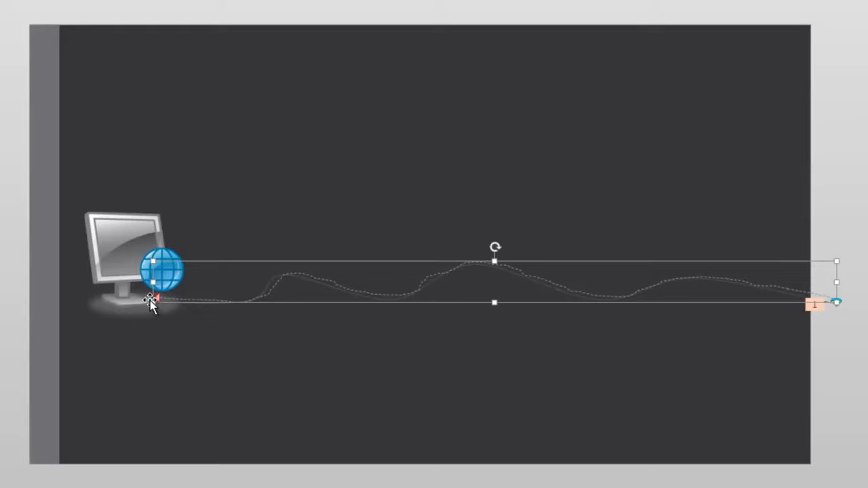
mouse_move(393, 345)
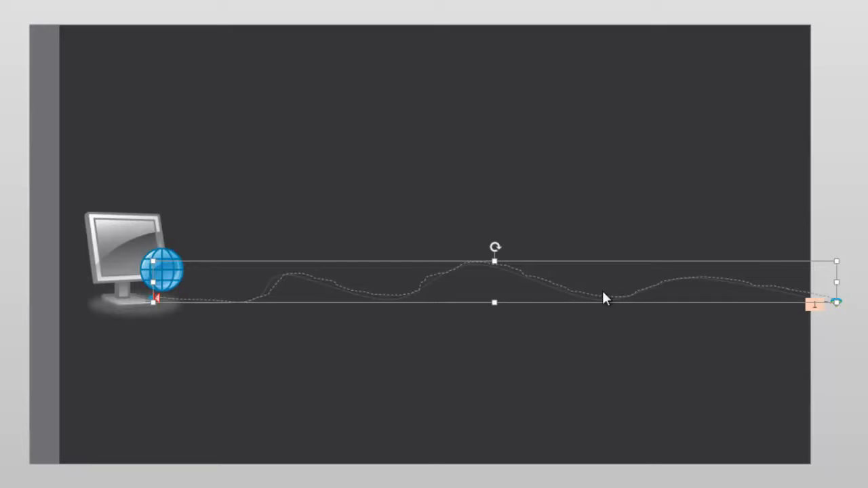
mouse_move(446, 319)
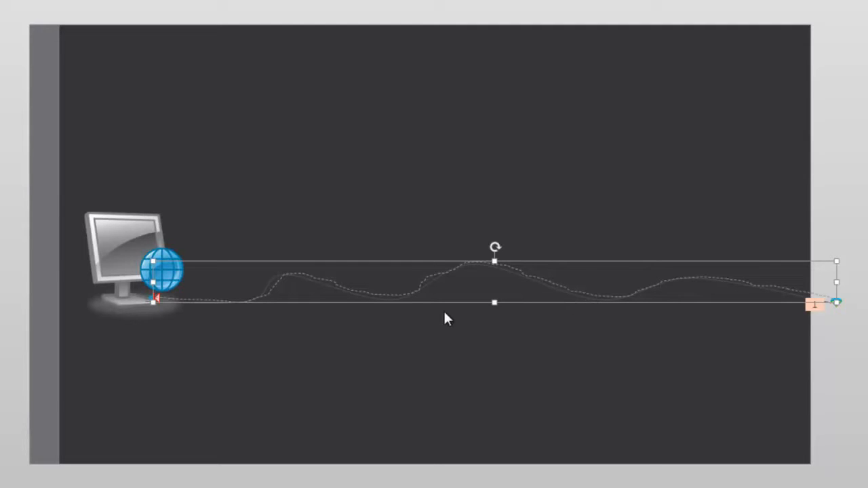
mouse_move(404, 295)
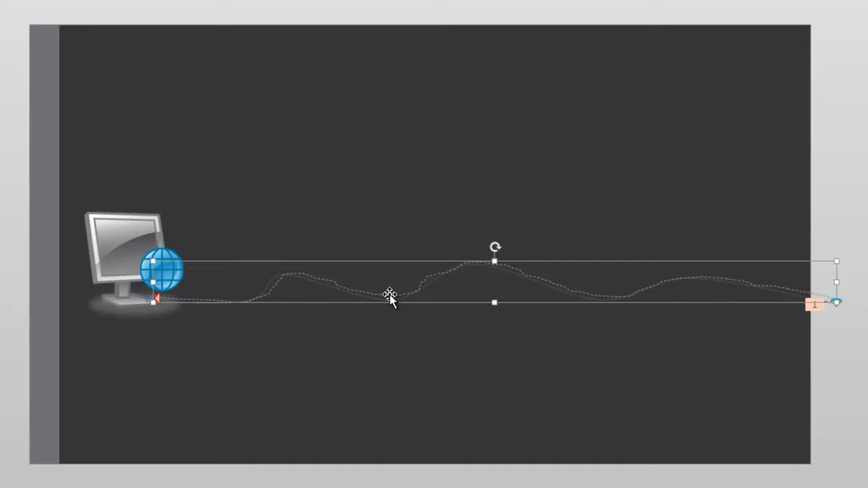
Switch the oval's motion path into Edit Points mode via its right-click menu.
right_click(390, 298)
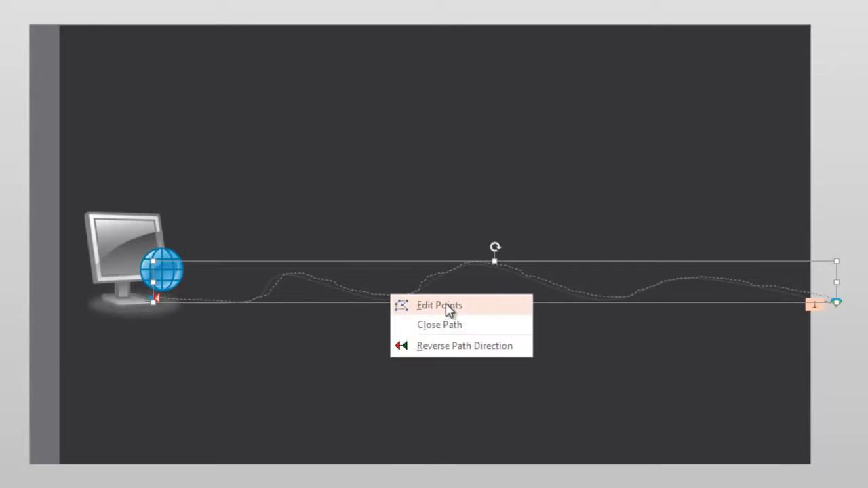
left_click(440, 305)
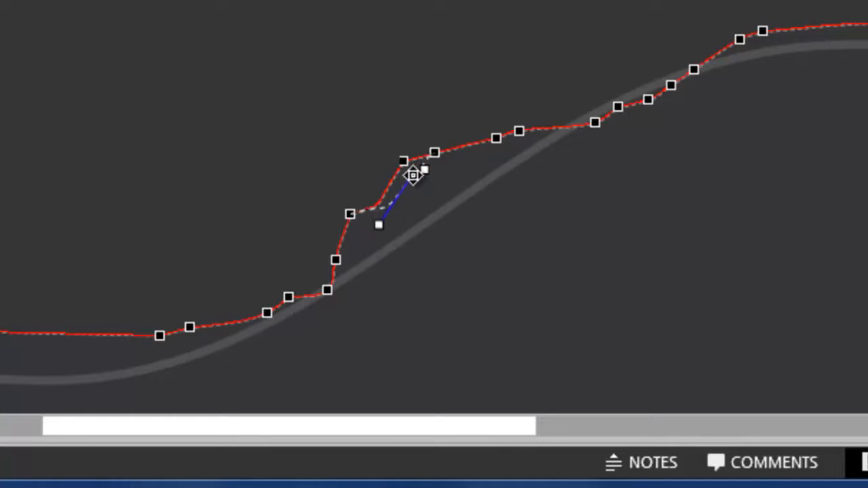
Drag three path vertices onto the curved cable so the path follows it.
left_click_drag(410, 173, 437, 215)
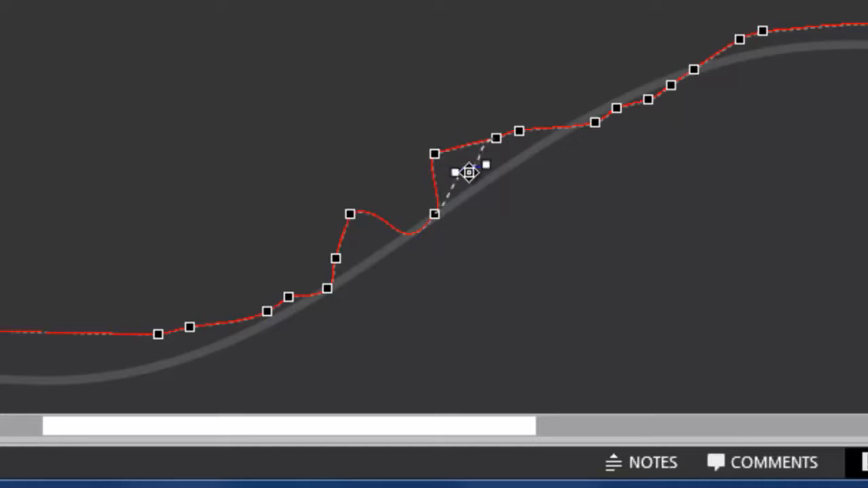
left_click_drag(468, 170, 501, 142)
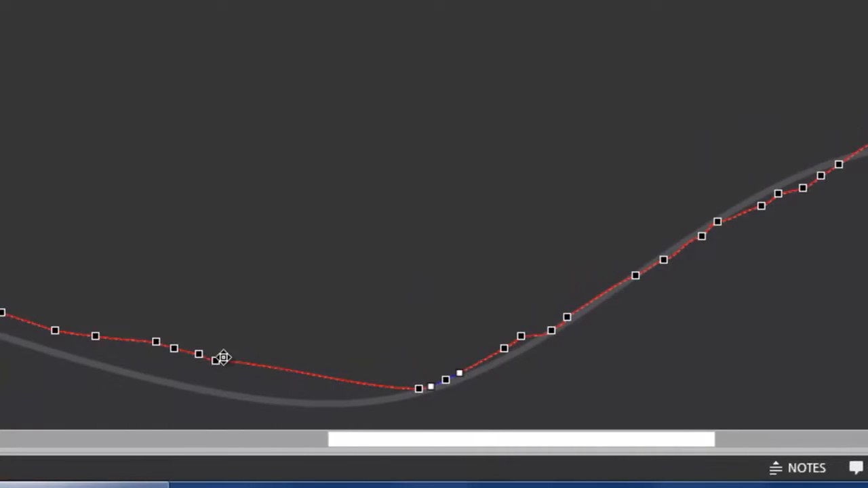
left_click_drag(224, 358, 212, 390)
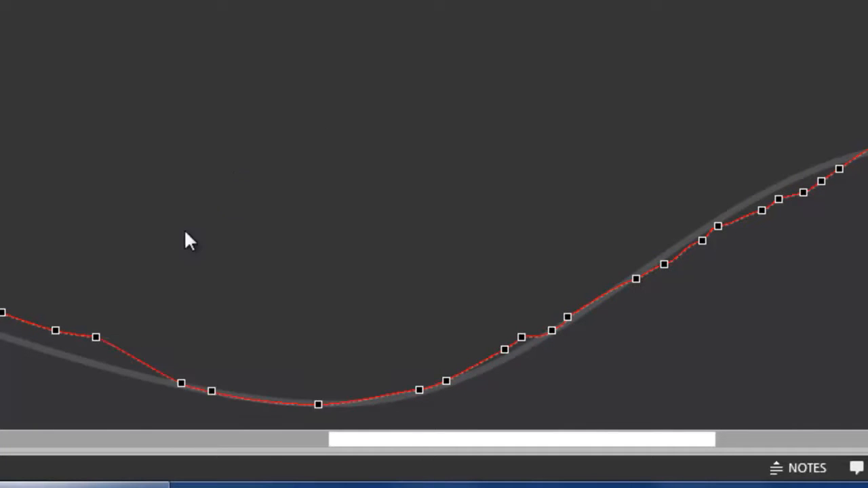
Delete the stray path point near the left end of the cable.
right_click(95, 336)
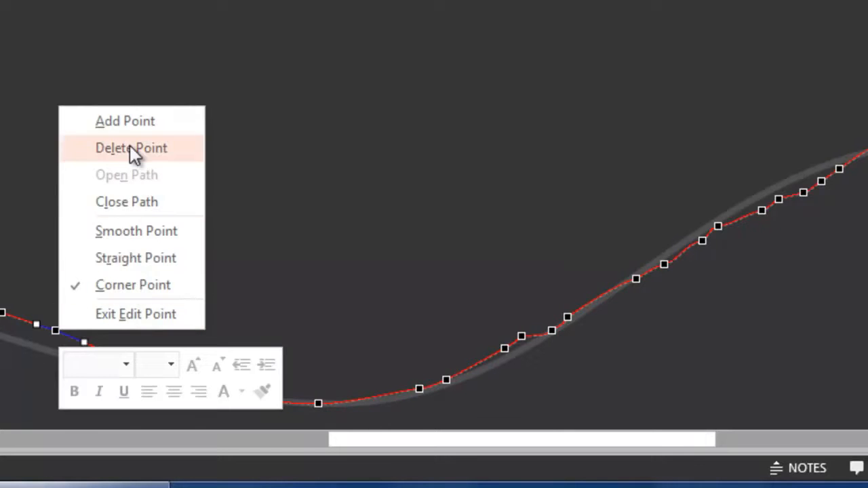
left_click(130, 148)
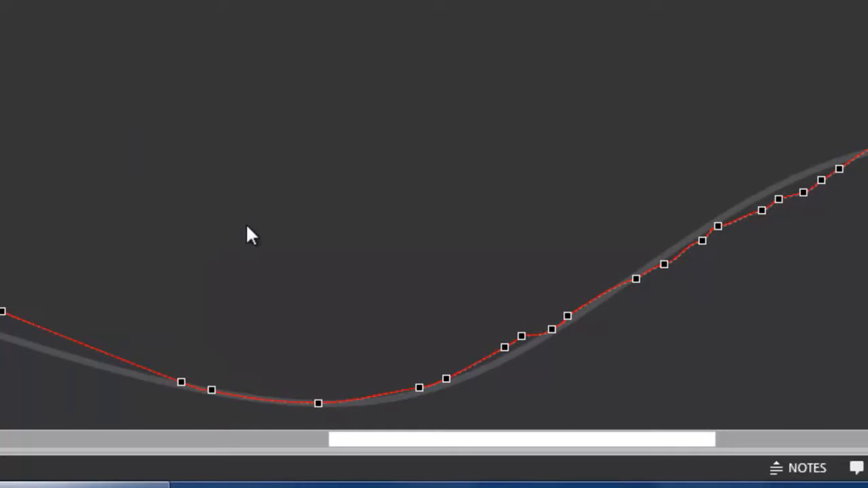
mouse_move(270, 209)
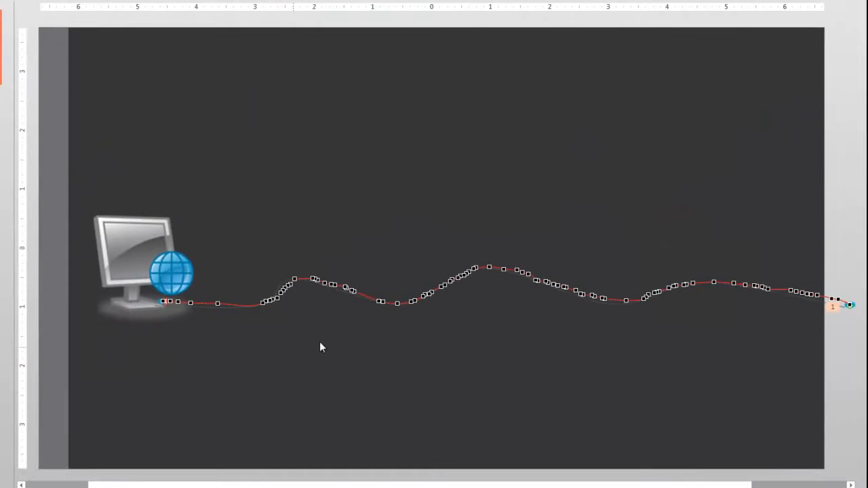
mouse_move(504, 320)
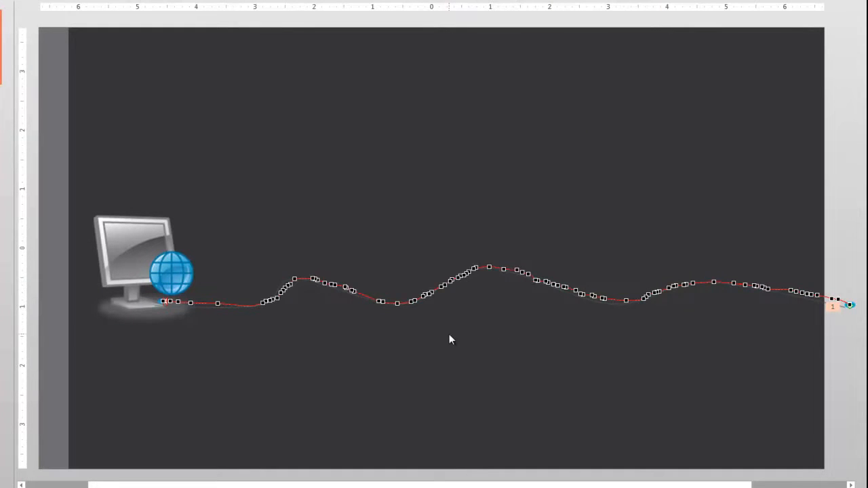
Finish point editing so the packet's path traces the whole wavy cable into the computer.
left_click(469, 388)
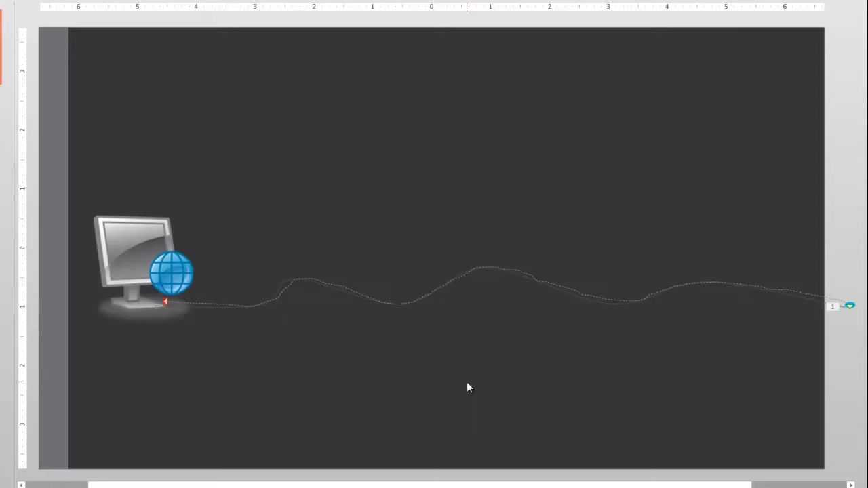
mouse_move(464, 409)
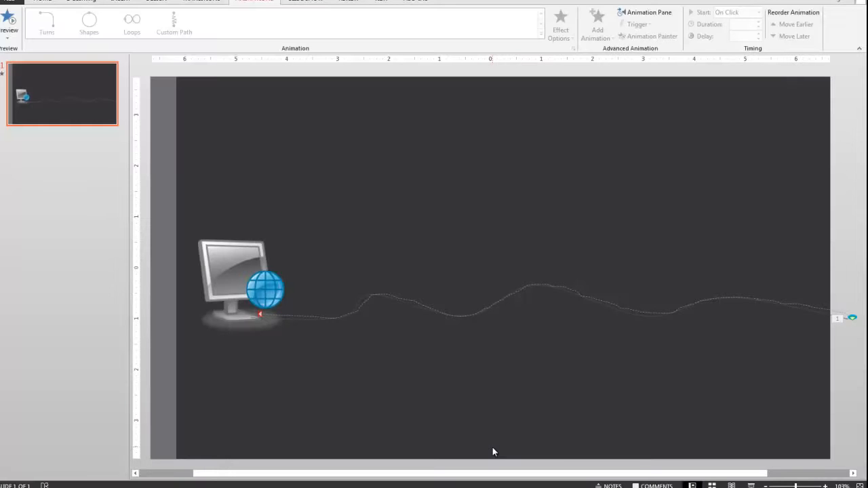
mouse_move(501, 332)
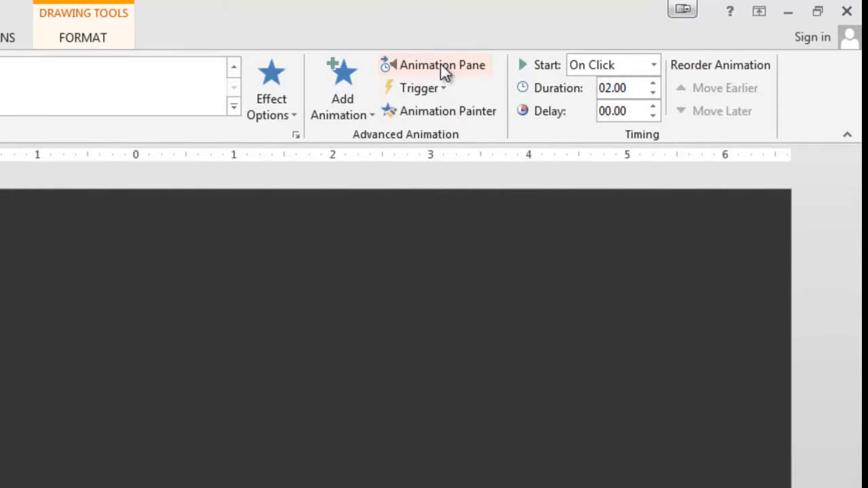
Show the Animation Pane and expand the data packet entry's options menu.
left_click(442, 65)
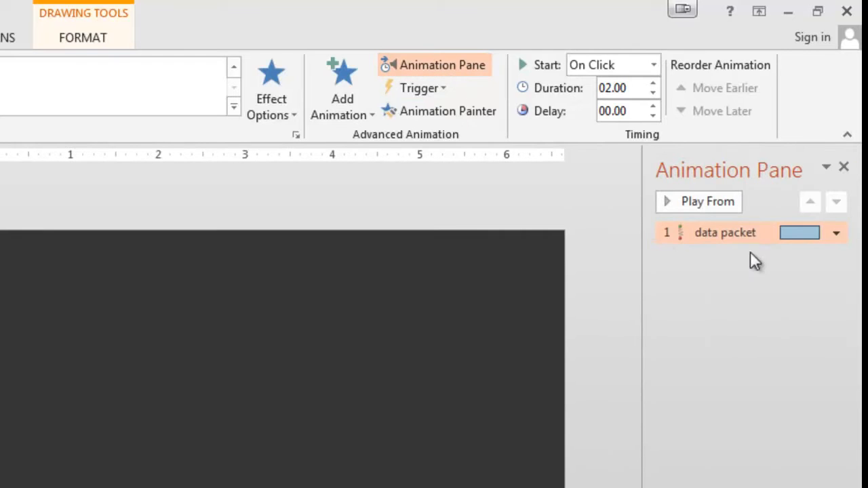
mouse_move(705, 256)
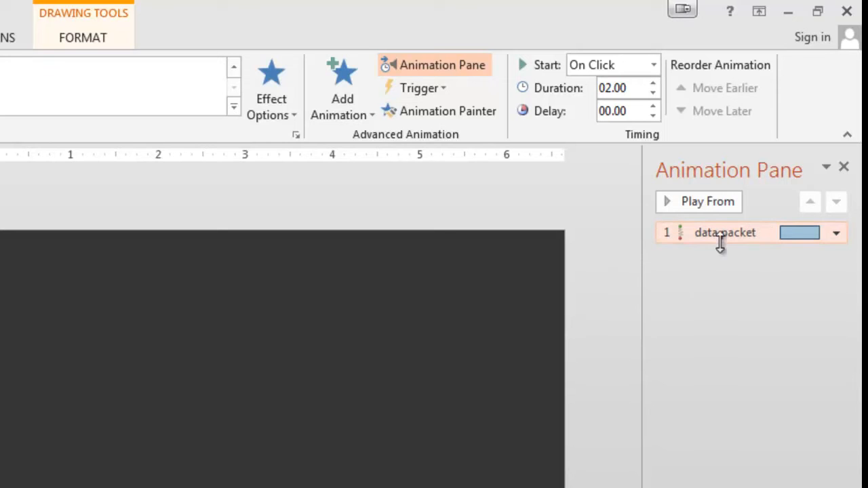
left_click(835, 233)
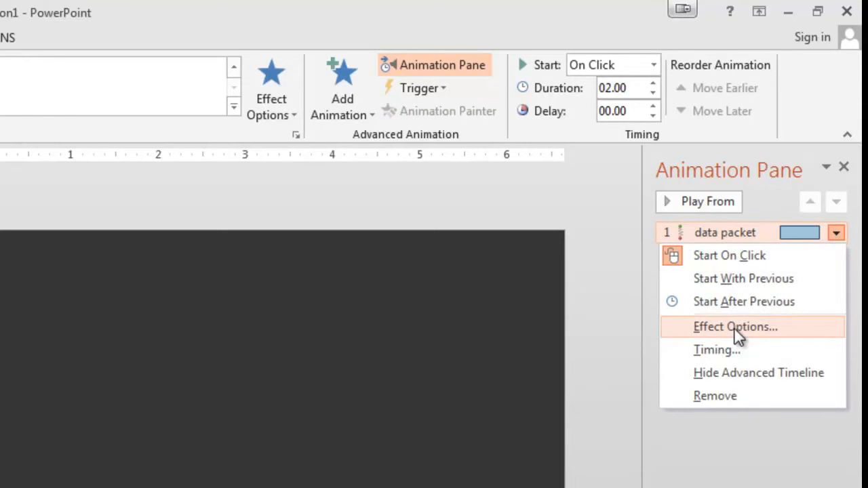
Bring up the Custom Path effect options dialog via Effect Options.
left_click(735, 326)
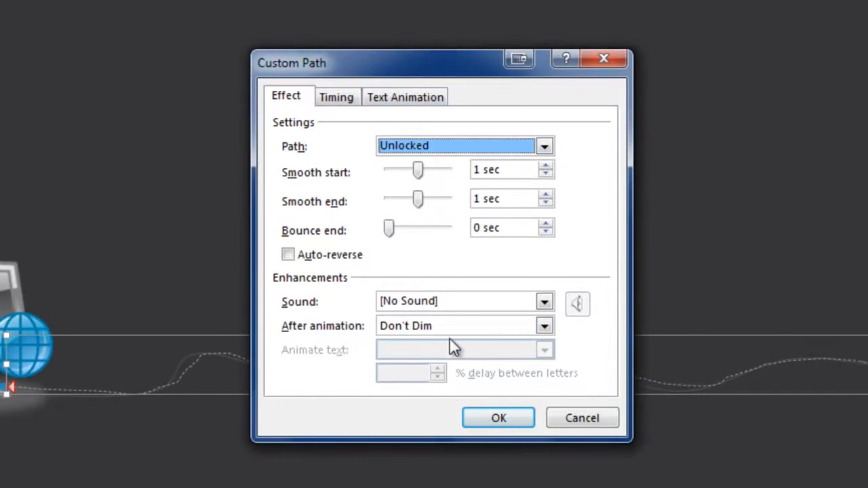
mouse_move(345, 219)
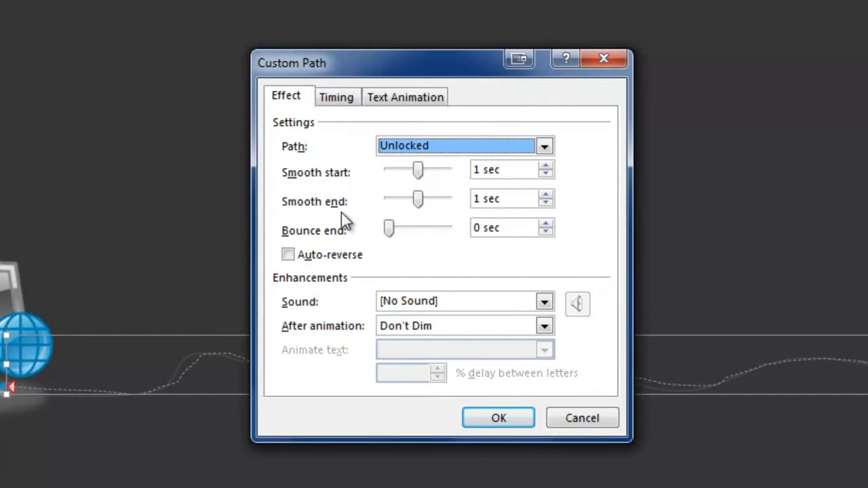
mouse_move(531, 274)
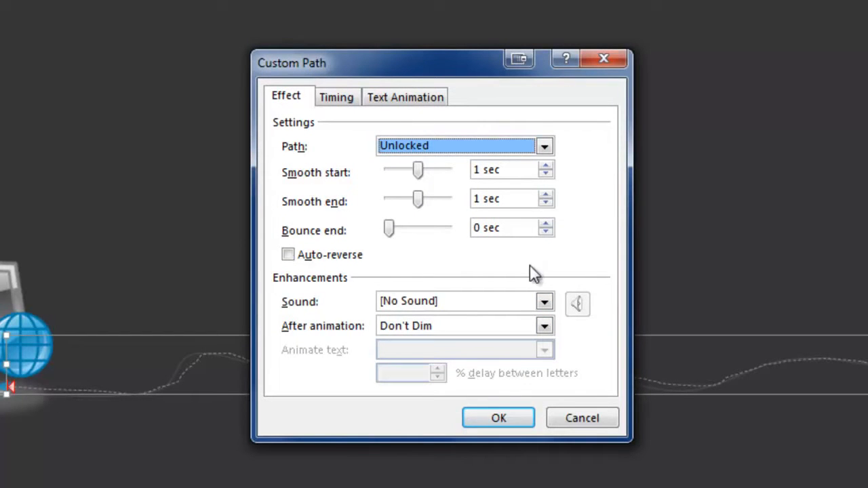
mouse_move(366, 227)
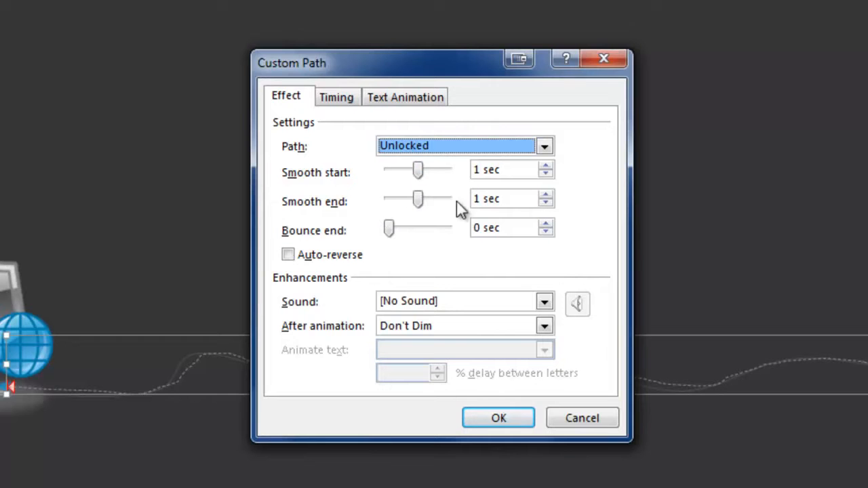
mouse_move(423, 324)
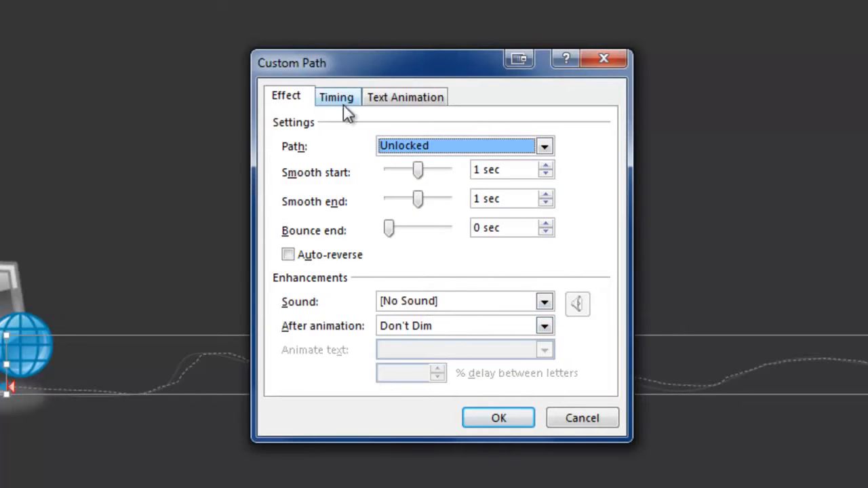
Set the animation's Start to After Previous on the Timing tab.
left_click(336, 96)
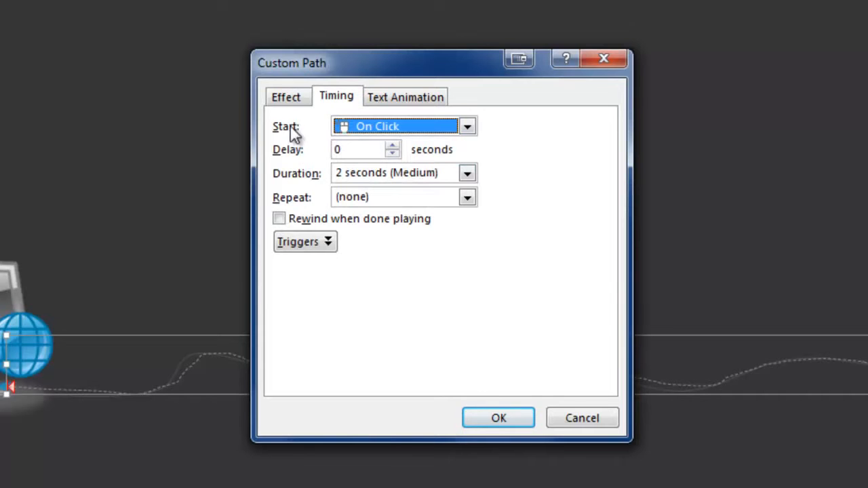
mouse_move(450, 133)
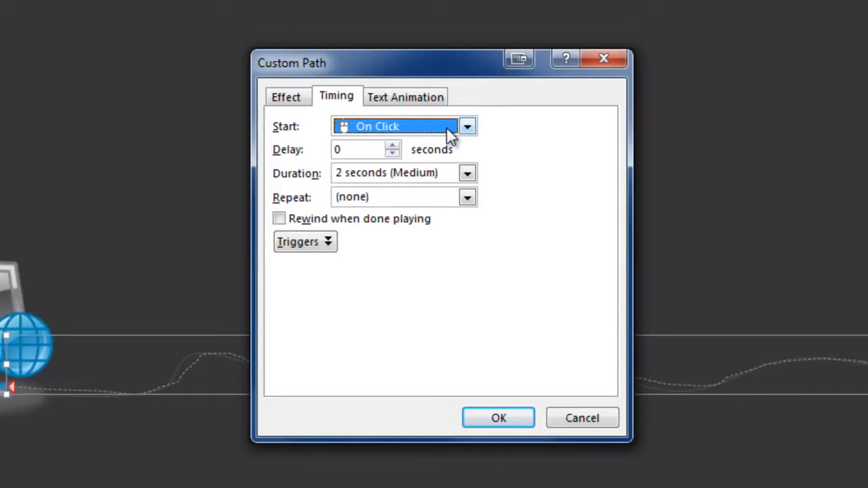
left_click(466, 127)
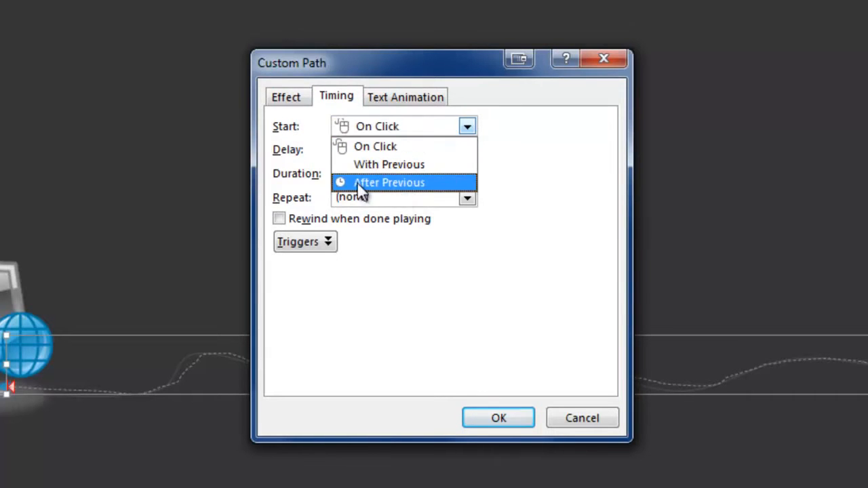
left_click(388, 182)
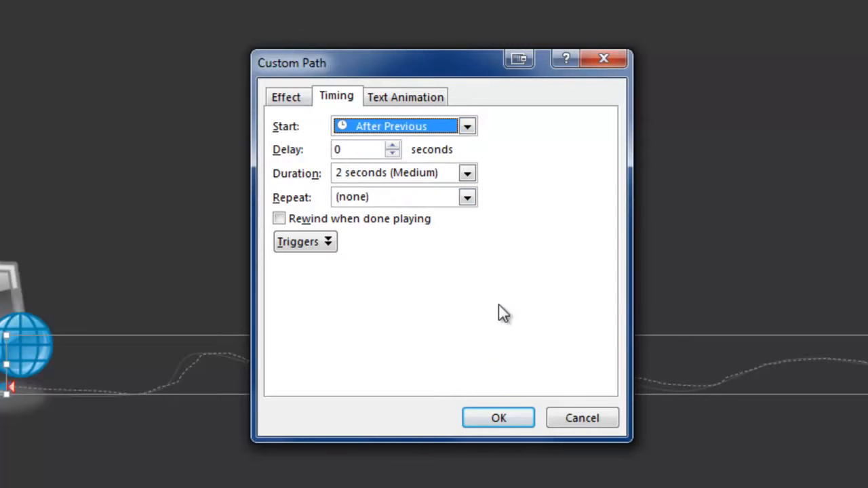
mouse_move(507, 360)
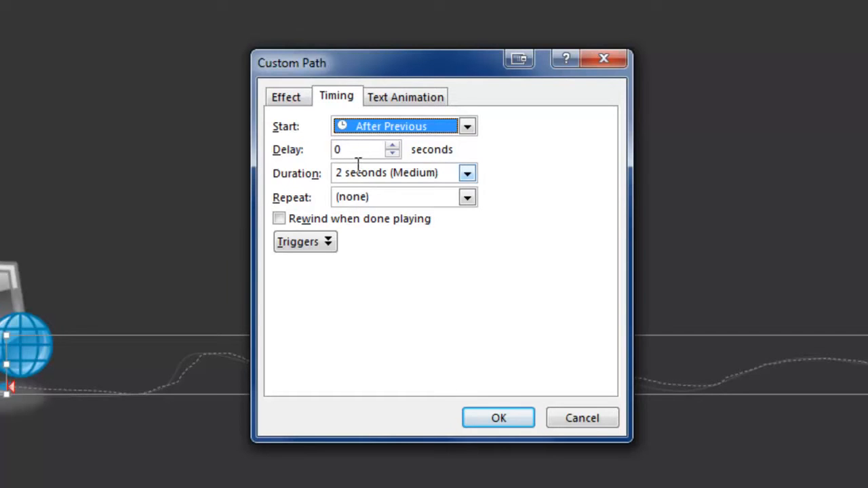
mouse_move(325, 218)
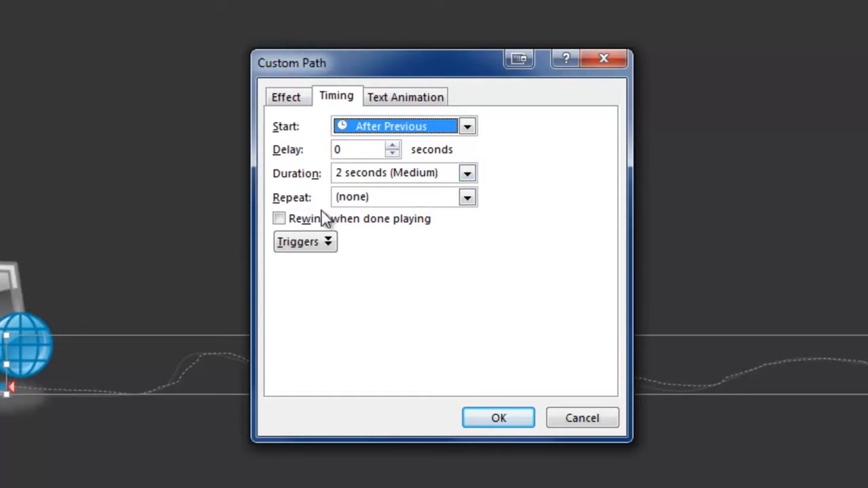
Set Repeat to Until End of Slide and confirm the timing settings with OK.
left_click(467, 196)
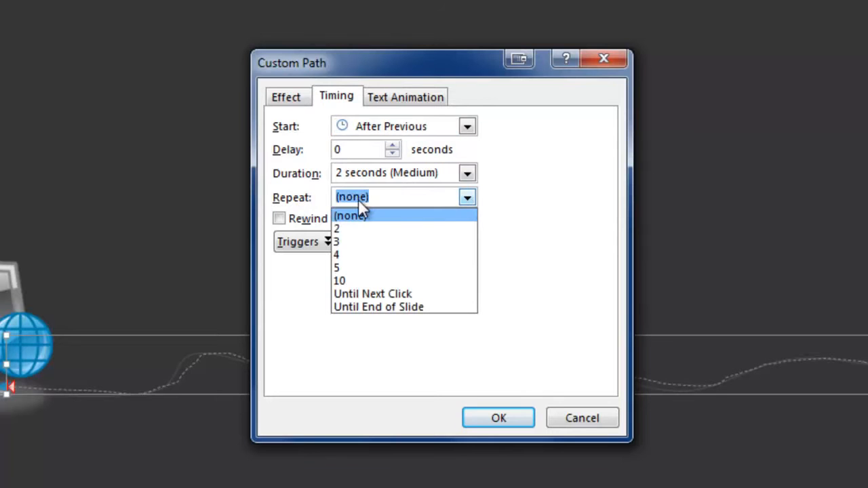
mouse_move(363, 306)
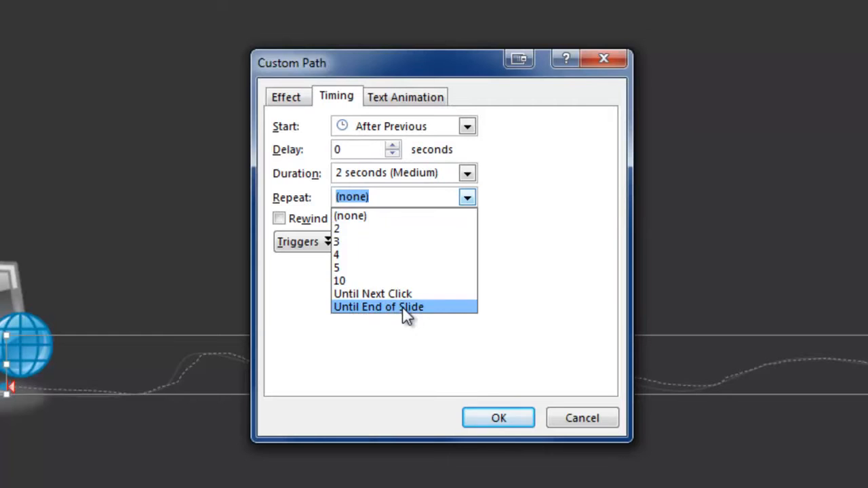
left_click(377, 307)
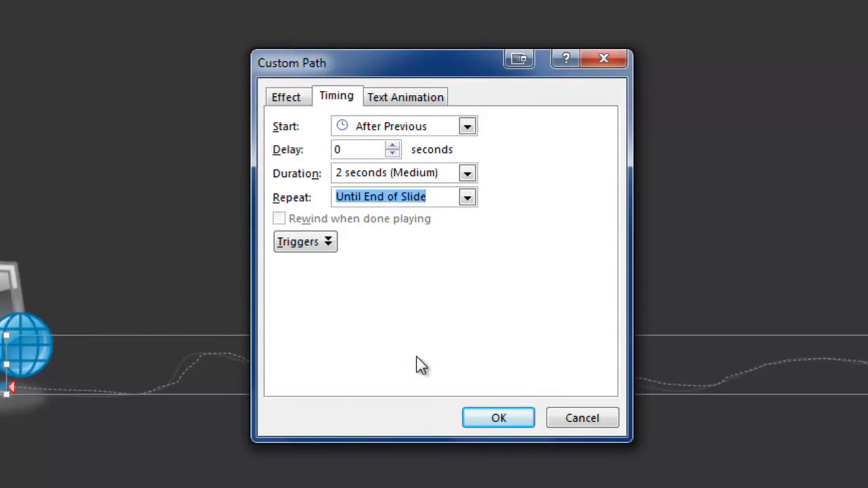
mouse_move(418, 395)
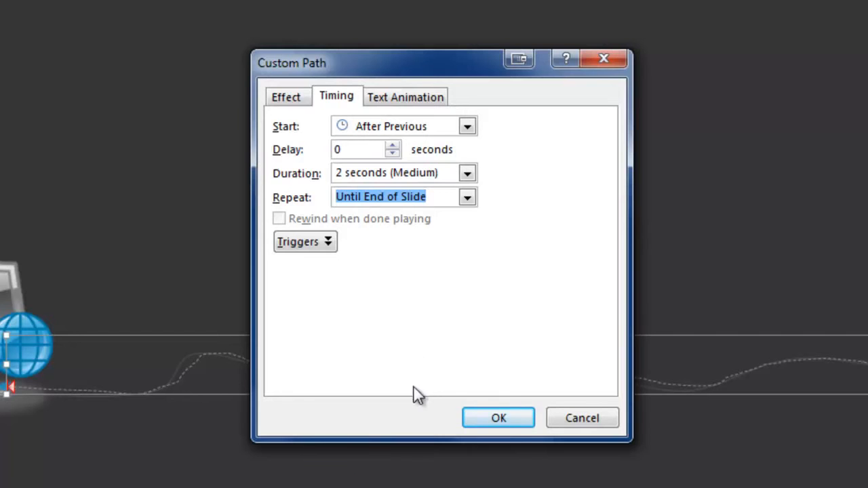
left_click(498, 417)
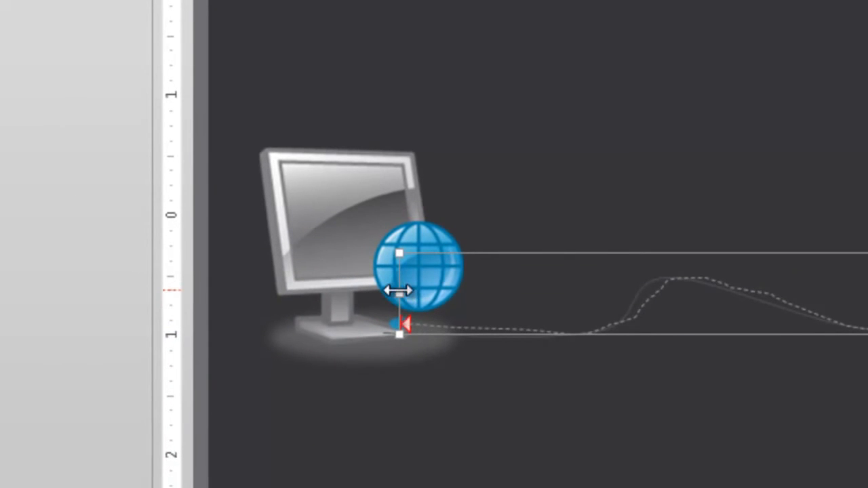
Put the packet's motion path back into Edit Points mode from its right-click menu.
right_click(400, 336)
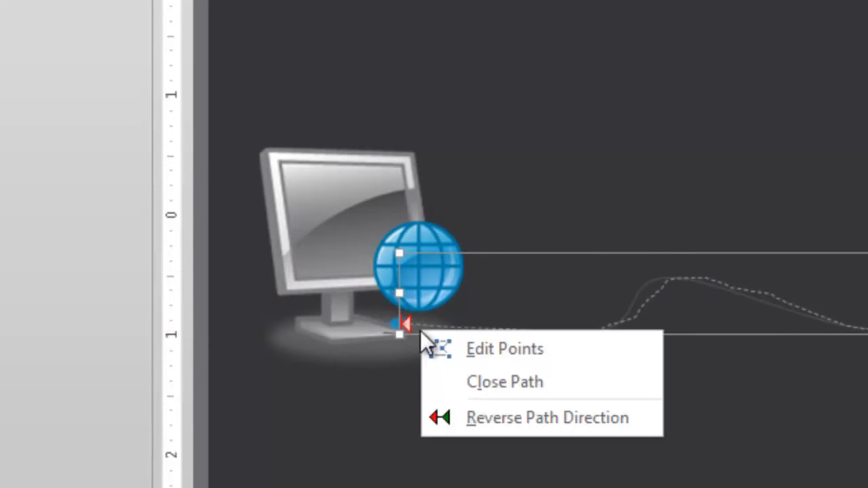
left_click(505, 347)
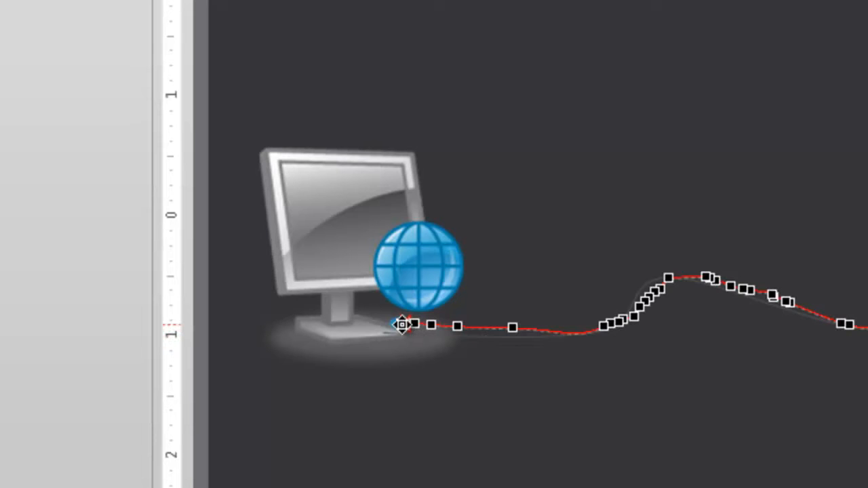